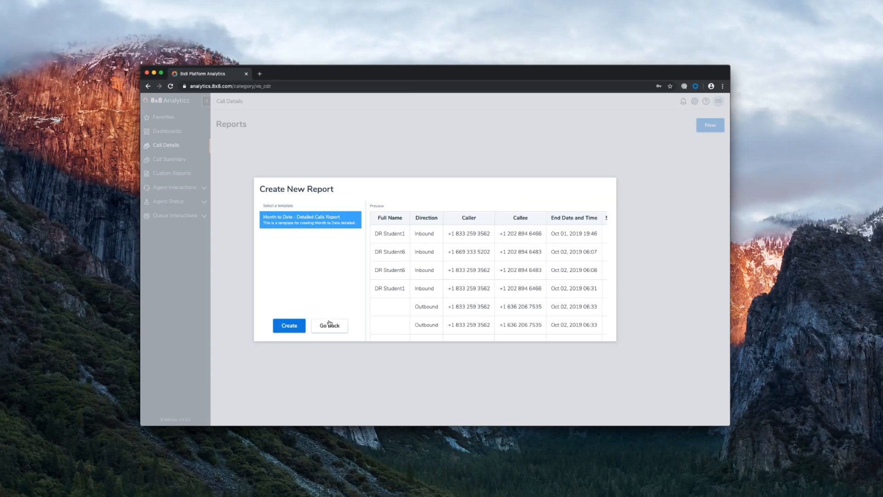
Step: Create the month-to-date detailed calls report, then start the 'Sales Queue' dashboard and list widget types
click(289, 325)
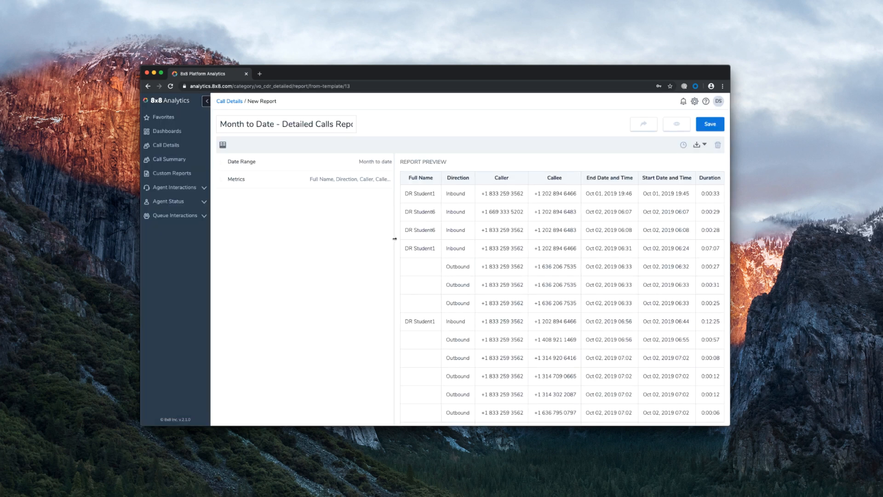
click(167, 131)
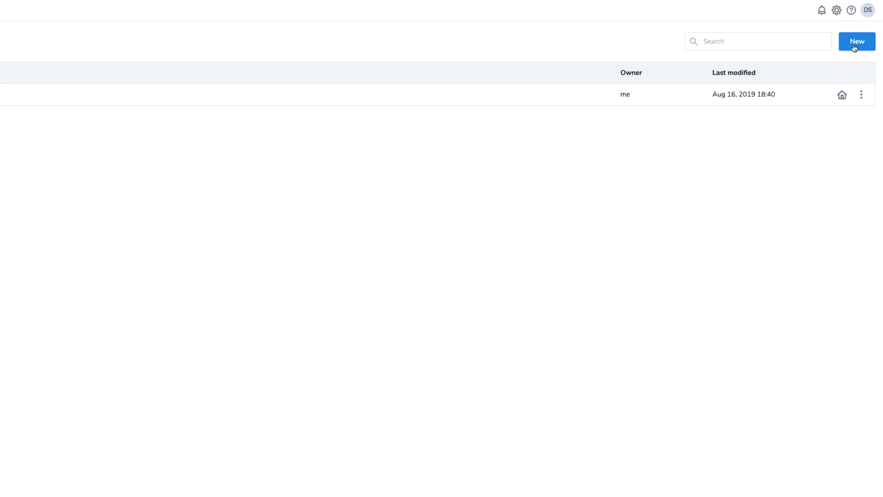
click(857, 41)
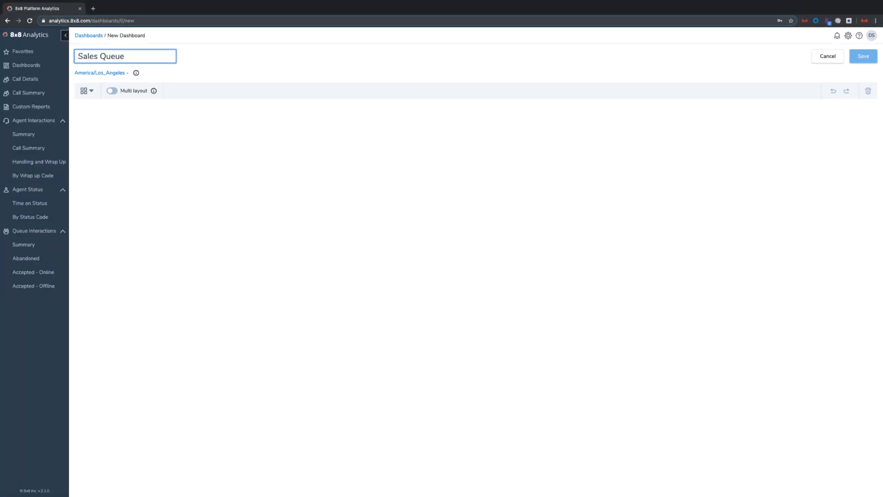
click(87, 91)
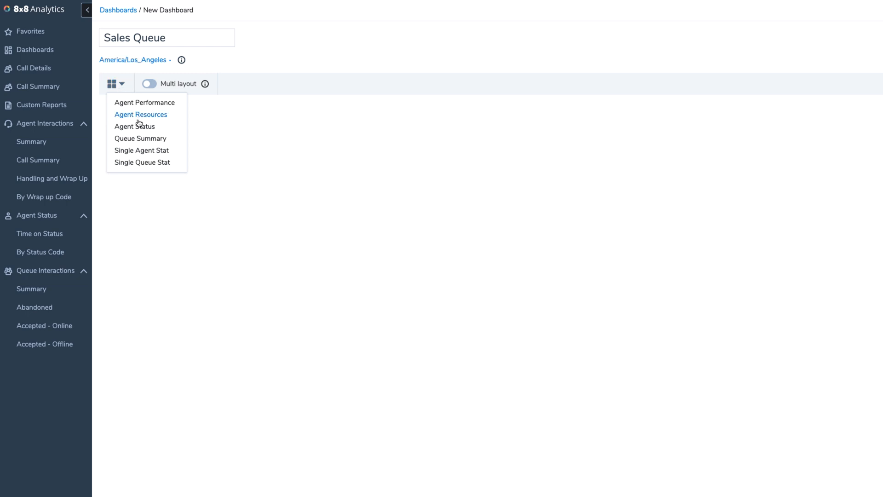
Step: Add a Queue Summary widget with 11 metrics for all synced queues, then save 'Sales Queue'
click(140, 138)
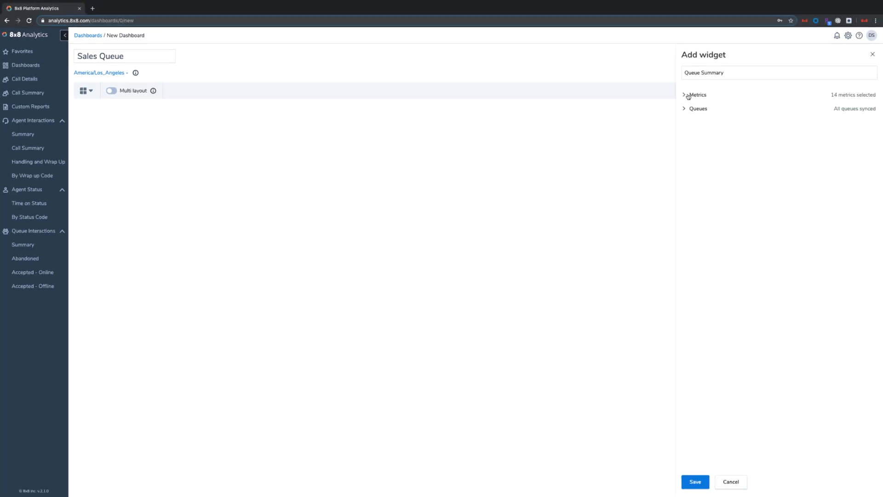
click(688, 95)
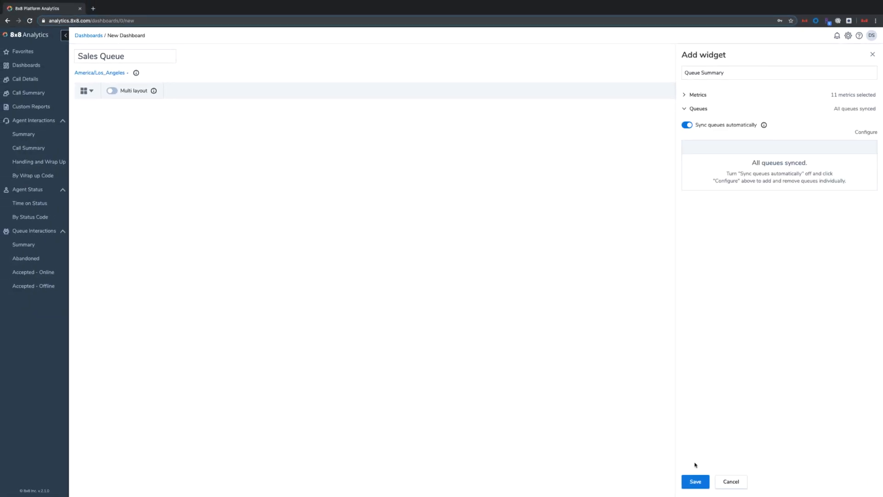
click(695, 481)
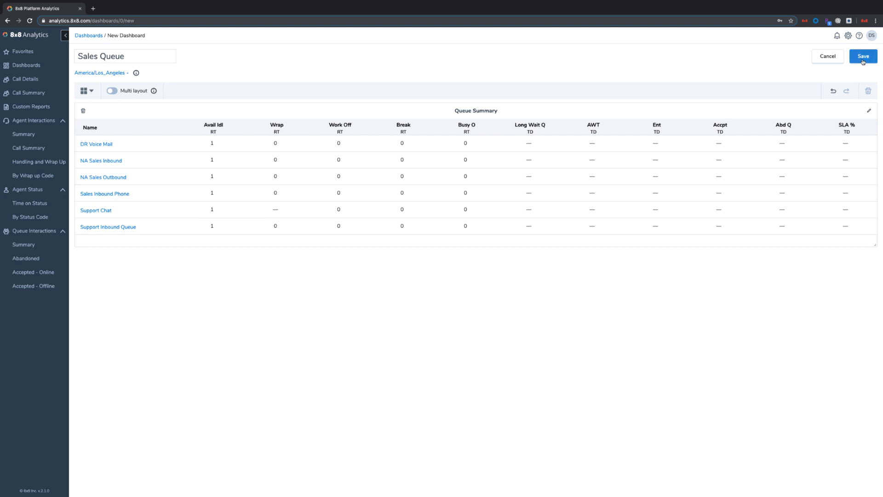
click(862, 56)
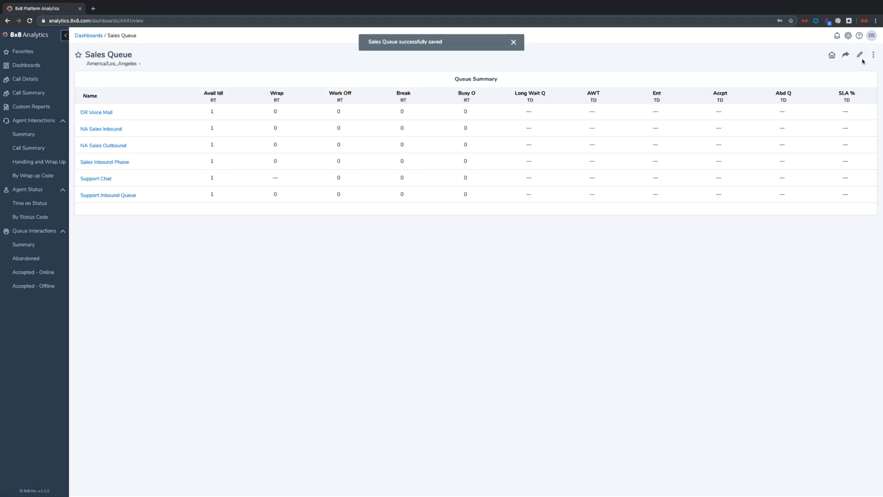